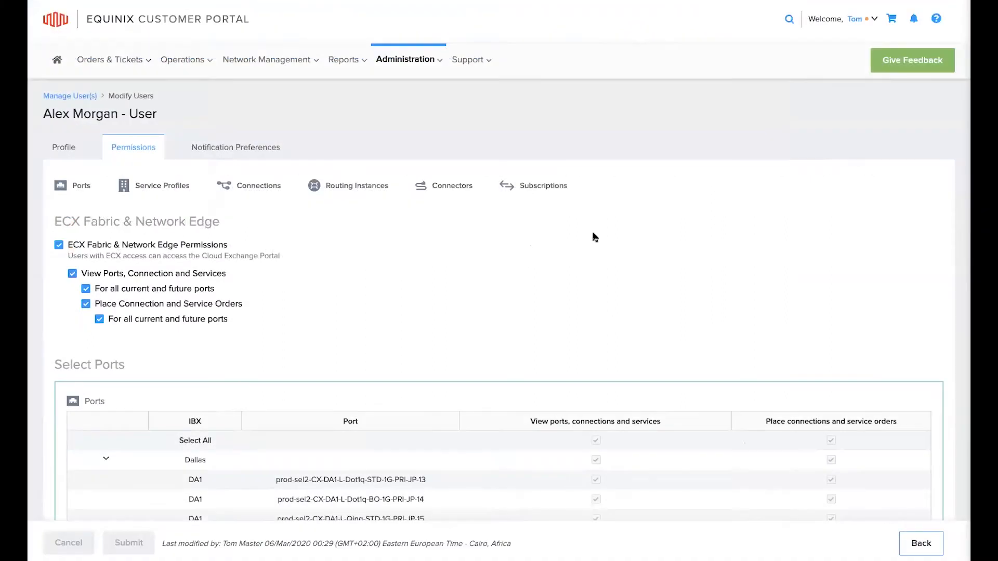
{"action": "mouse_move", "coordinate": [652, 247]}
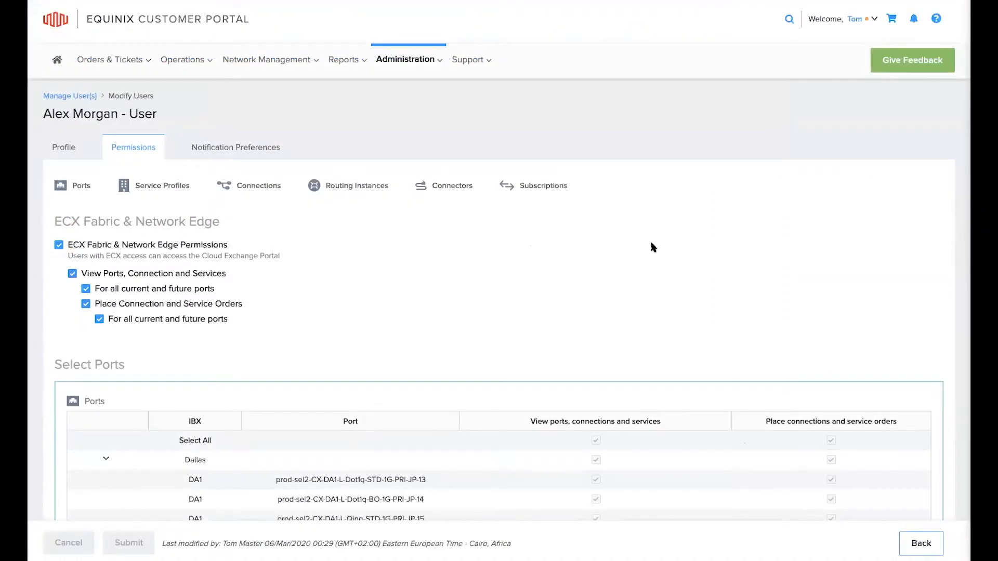
{"action": "mouse_move", "coordinate": [89, 126]}
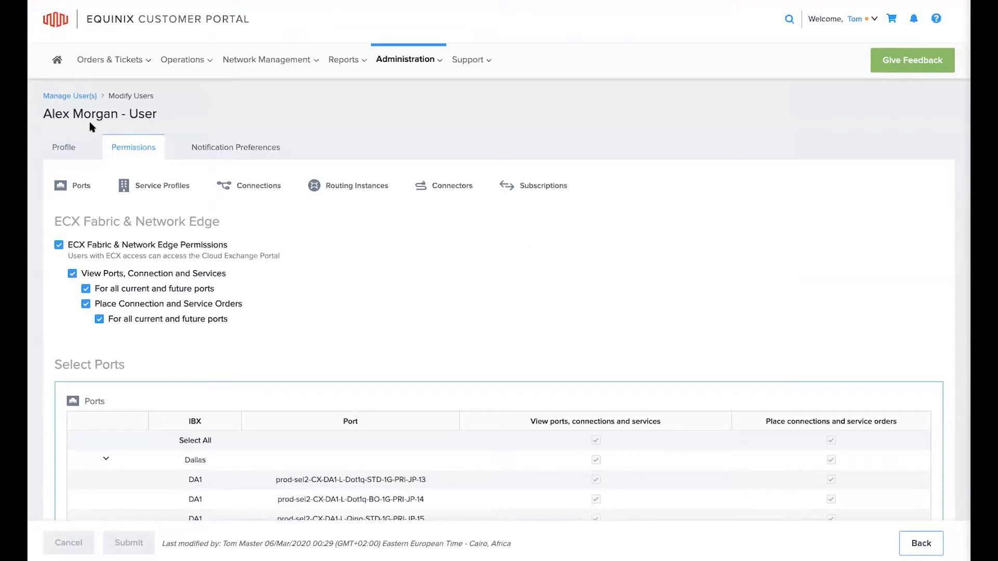
{"action": "mouse_move", "coordinate": [272, 193]}
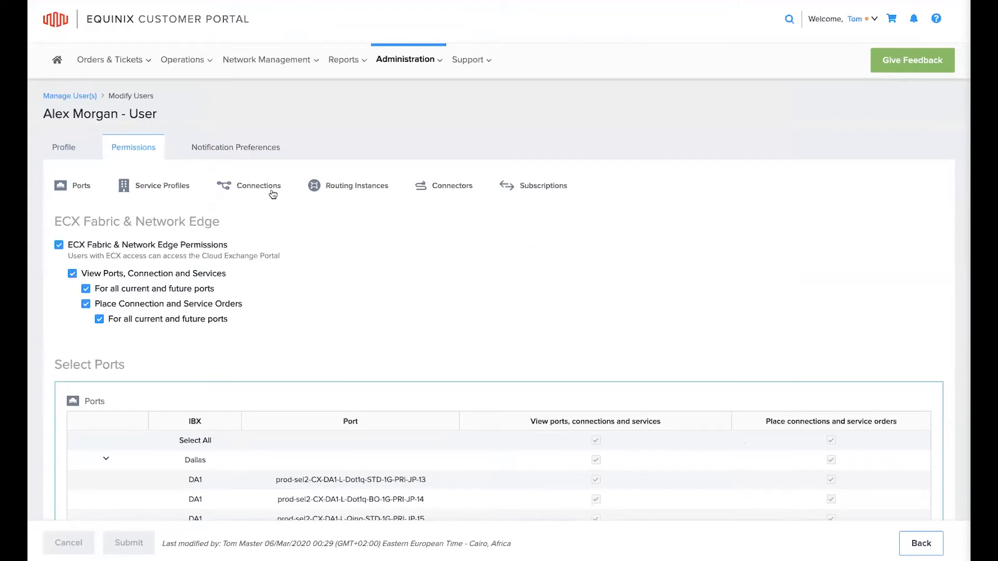
{"action": "mouse_move", "coordinate": [278, 278]}
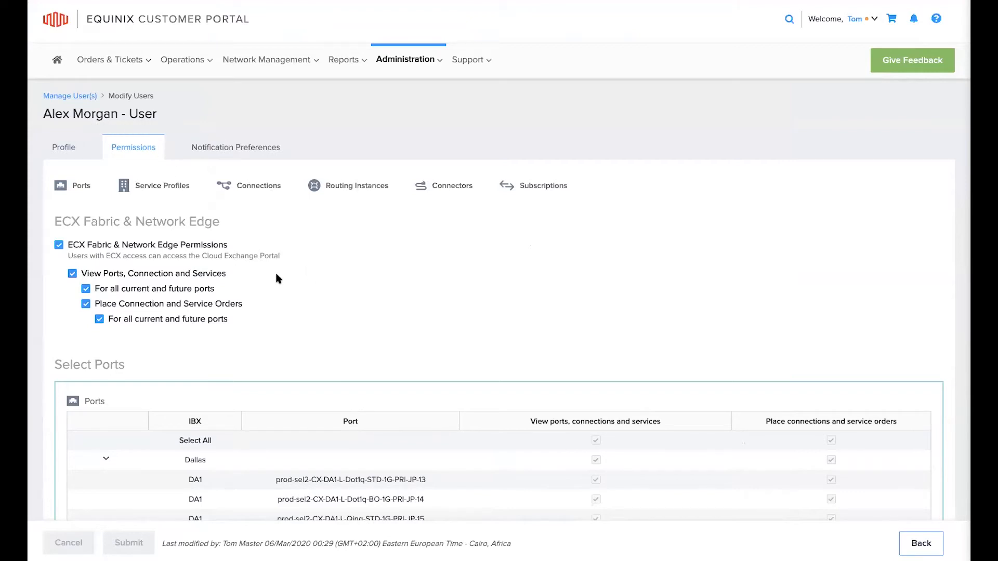
{"action": "mouse_move", "coordinate": [241, 287]}
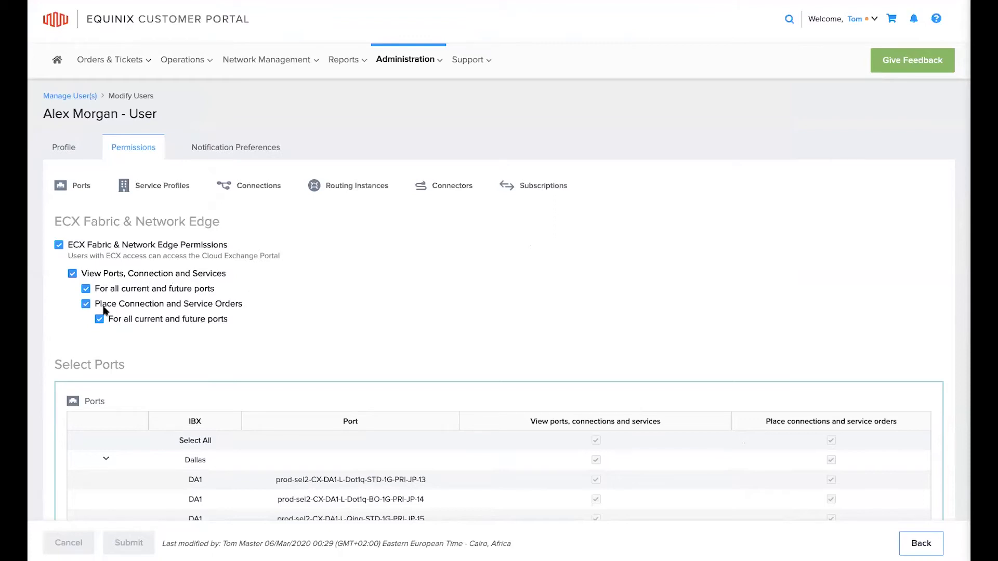
{"action": "mouse_move", "coordinate": [283, 323]}
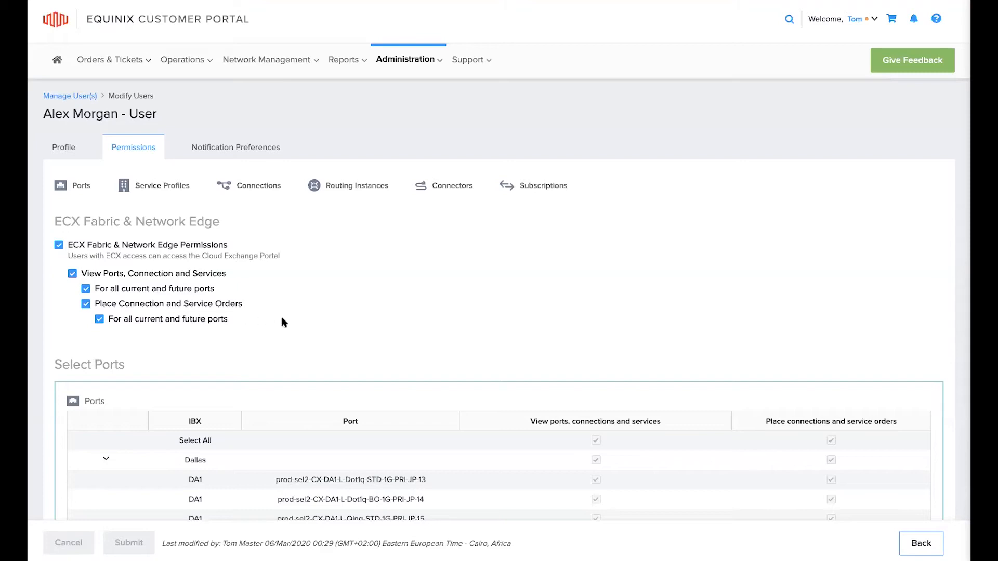
{"action": "mouse_move", "coordinate": [383, 336]}
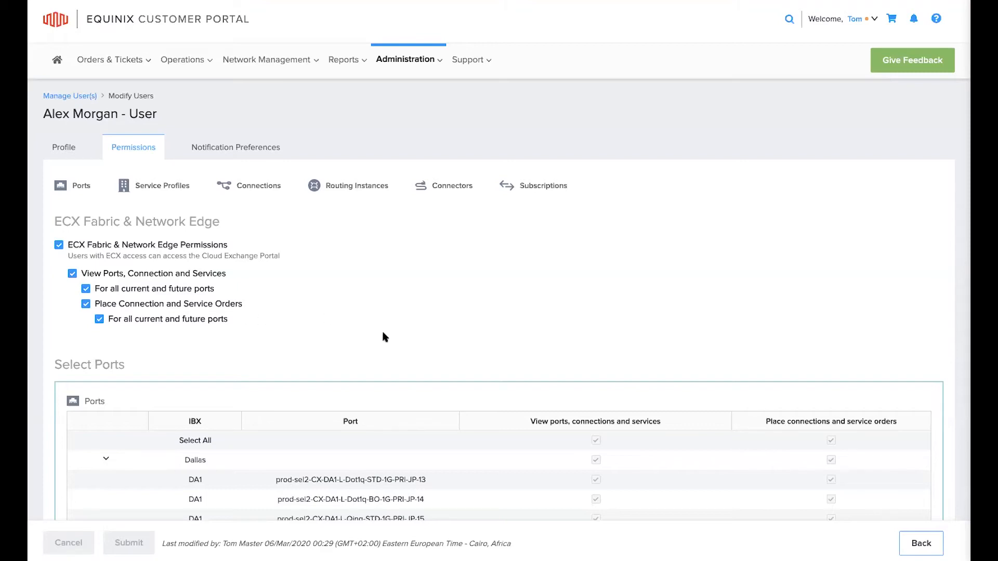
Scroll to the Service Profiles and Connections virtual resource permission tables
{"action": "scroll", "scroll_direction": "down", "scroll_amount": 3}
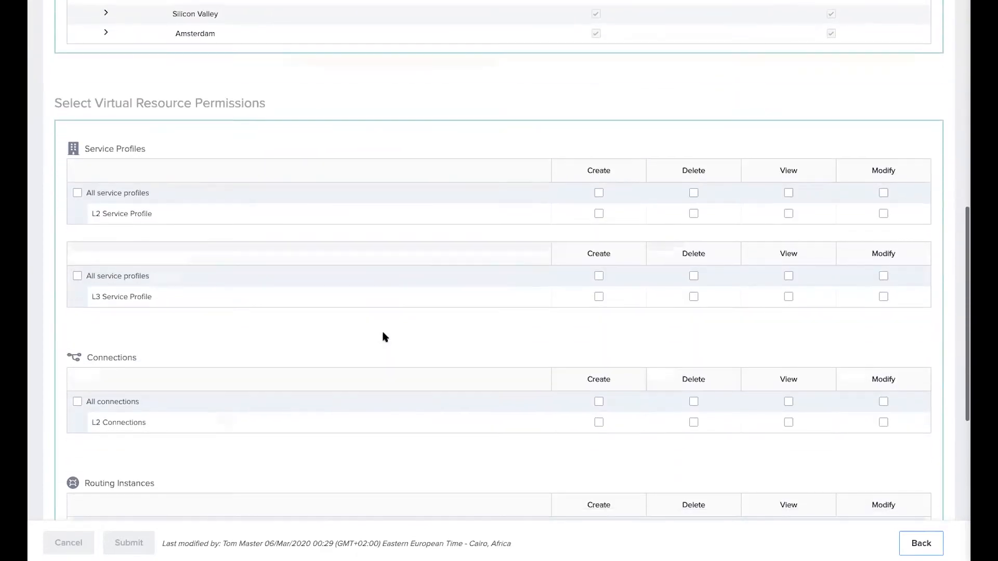
{"action": "scroll", "scroll_direction": "down", "scroll_amount": 3}
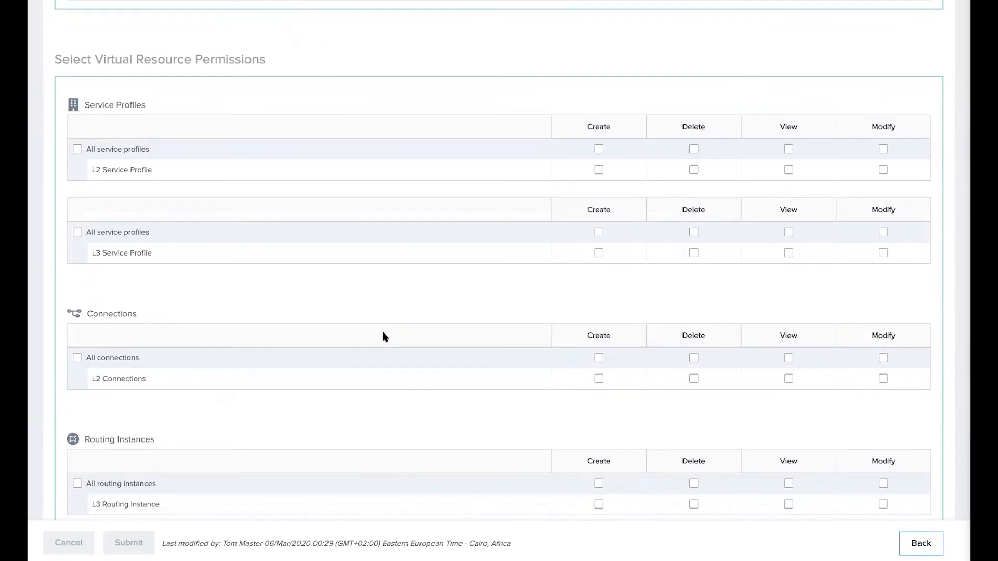
{"action": "scroll", "scroll_direction": "down", "scroll_amount": 3}
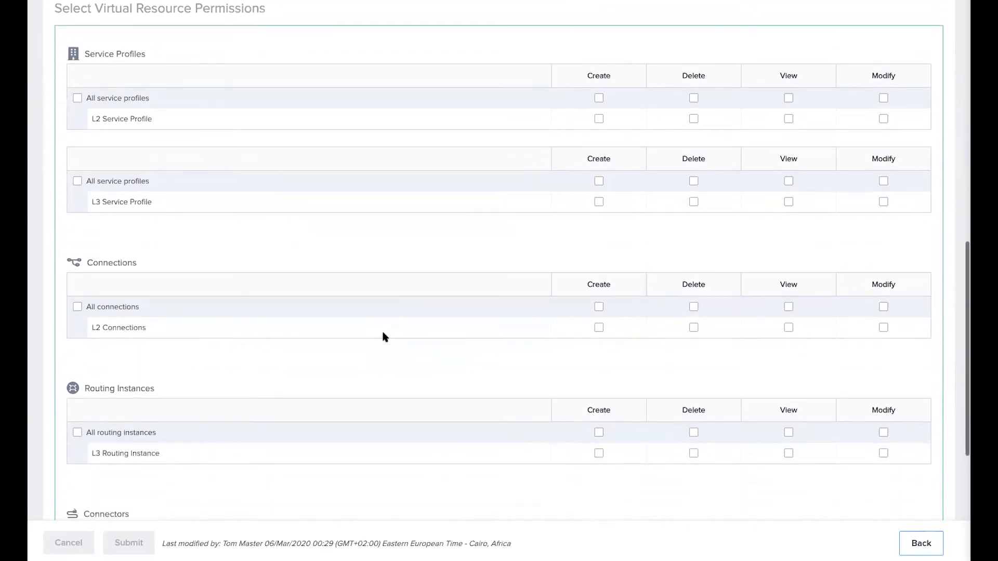
{"action": "scroll", "scroll_direction": "down", "scroll_amount": 3}
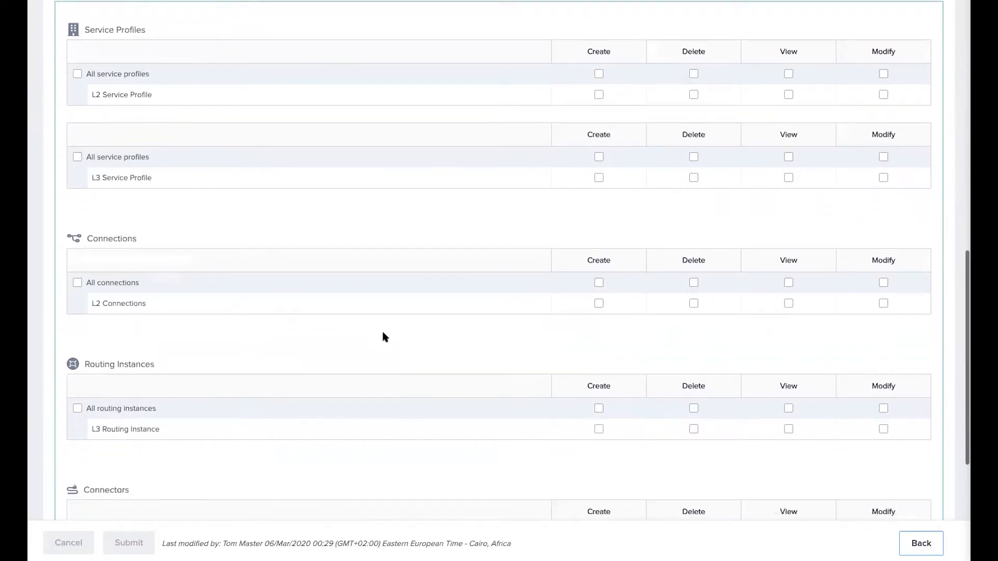
{"action": "scroll", "scroll_direction": "down", "scroll_amount": 3}
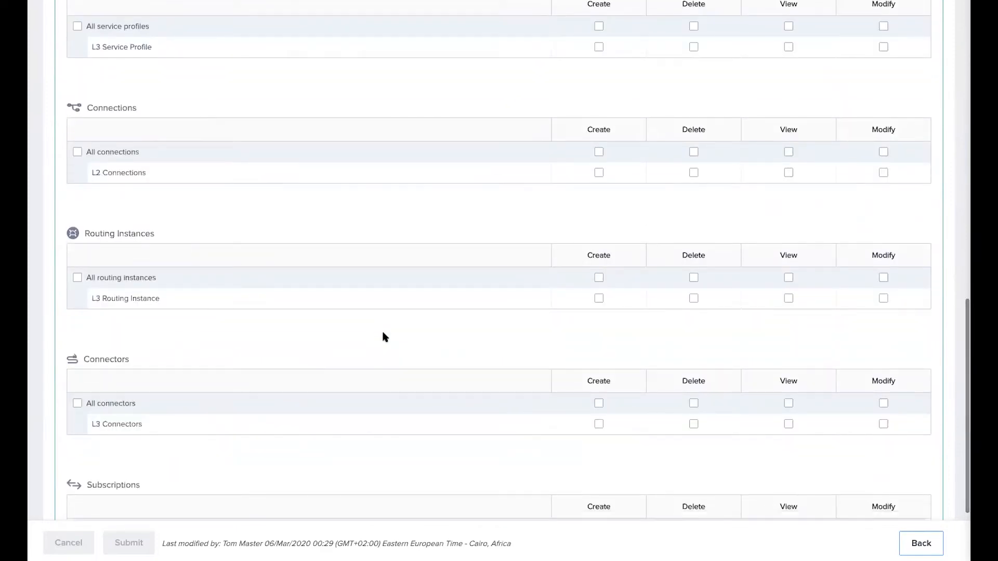
{"action": "scroll", "scroll_direction": "down", "scroll_amount": 3}
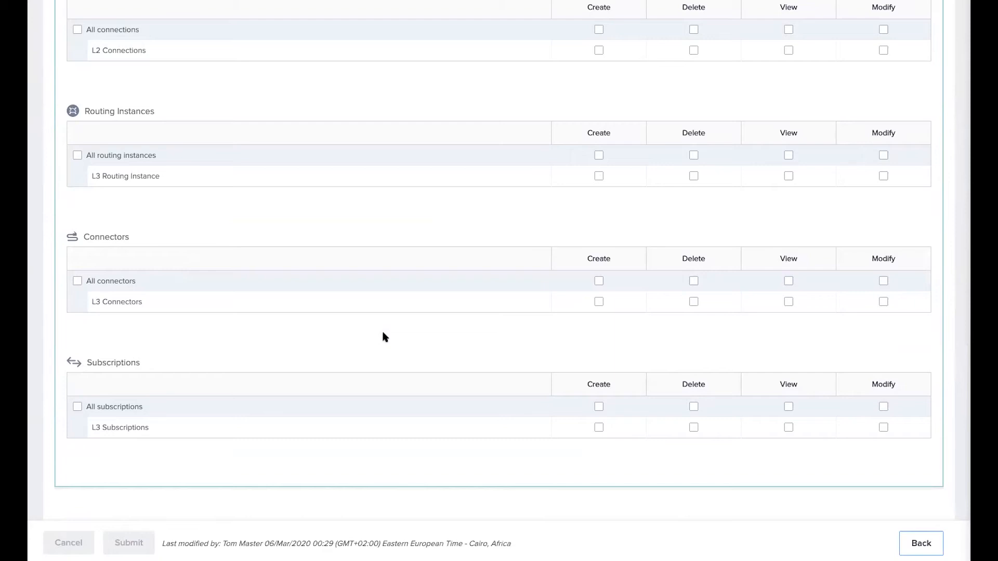
{"action": "scroll", "scroll_direction": "up", "scroll_amount": 3}
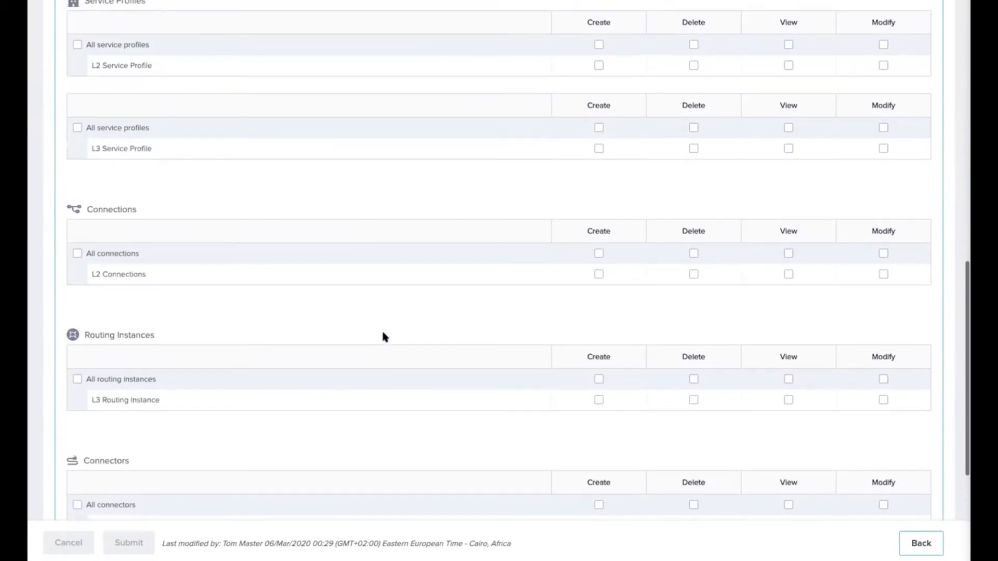
{"action": "scroll", "scroll_direction": "up", "scroll_amount": 3}
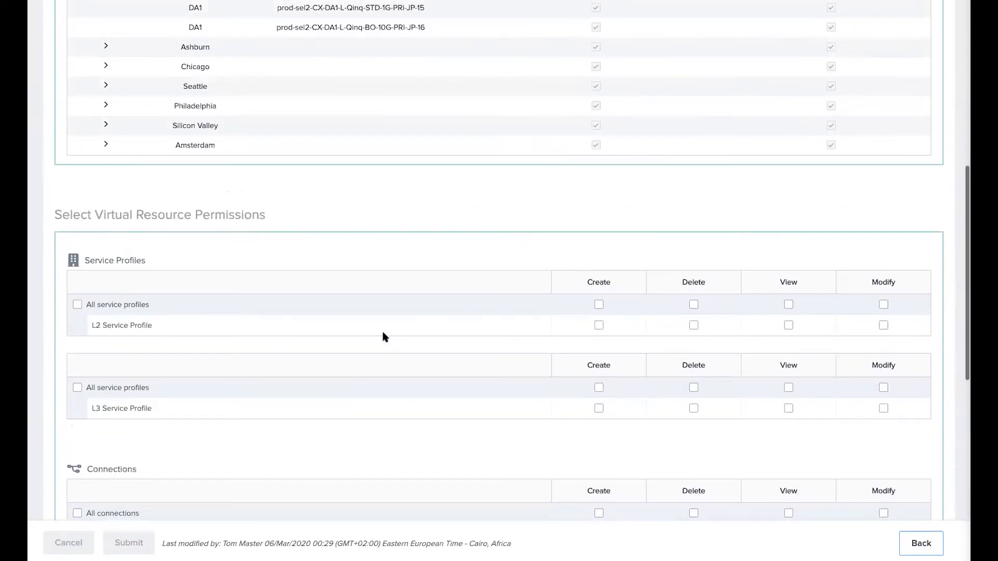
{"action": "scroll", "scroll_direction": "up", "scroll_amount": 3}
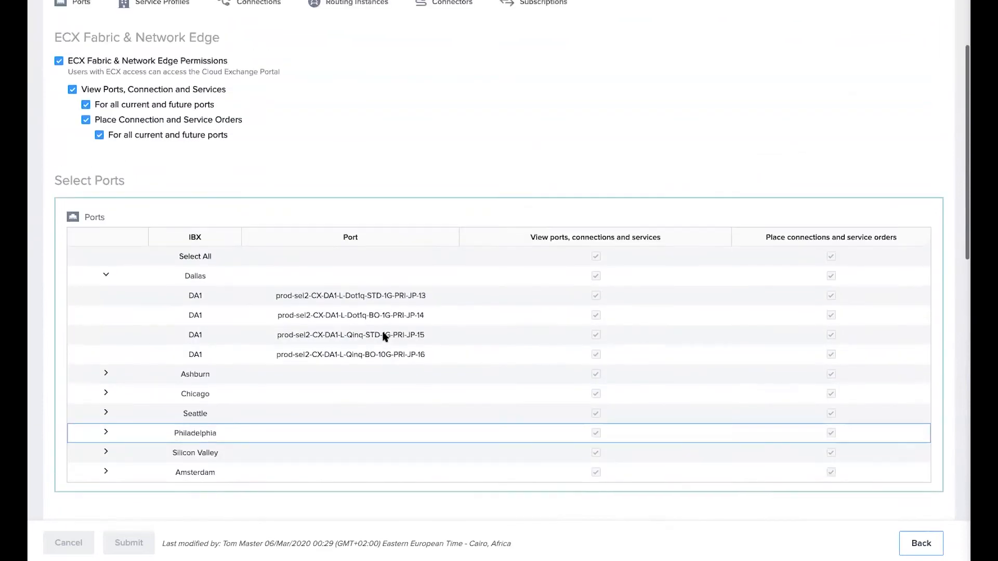
{"action": "scroll", "scroll_direction": "up", "scroll_amount": 3}
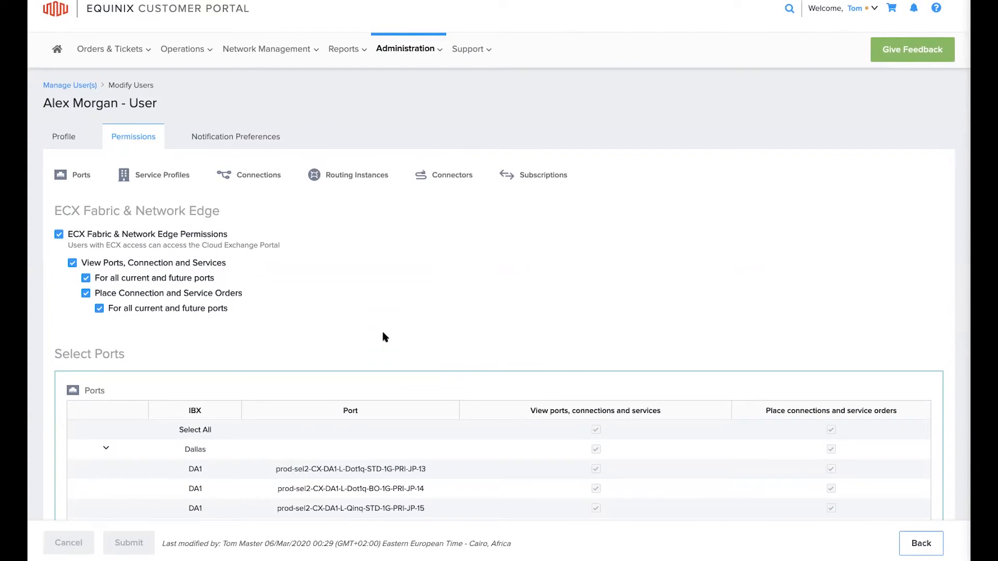
{"action": "scroll", "scroll_direction": "down", "scroll_amount": 3}
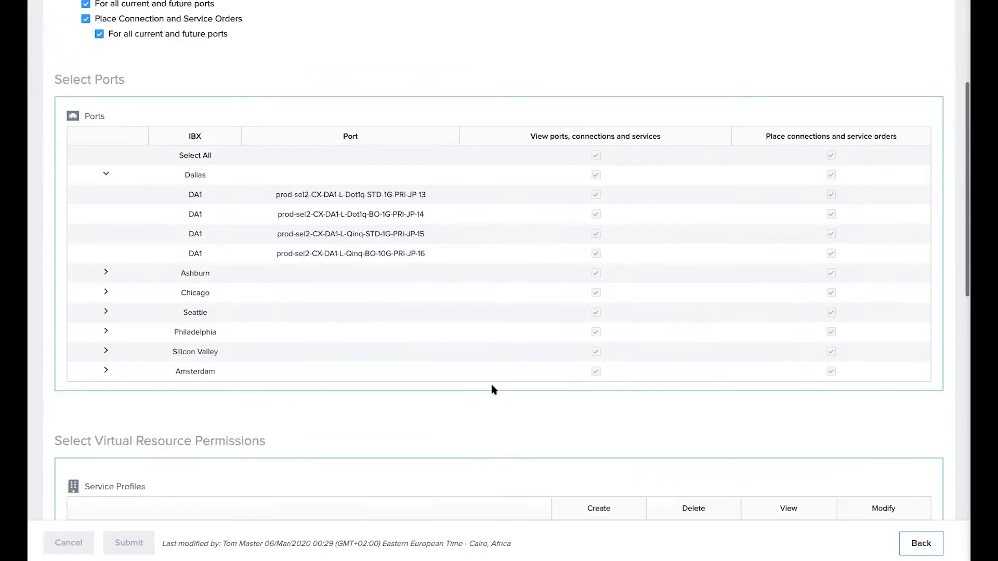
{"action": "scroll", "scroll_direction": "down", "scroll_amount": 3}
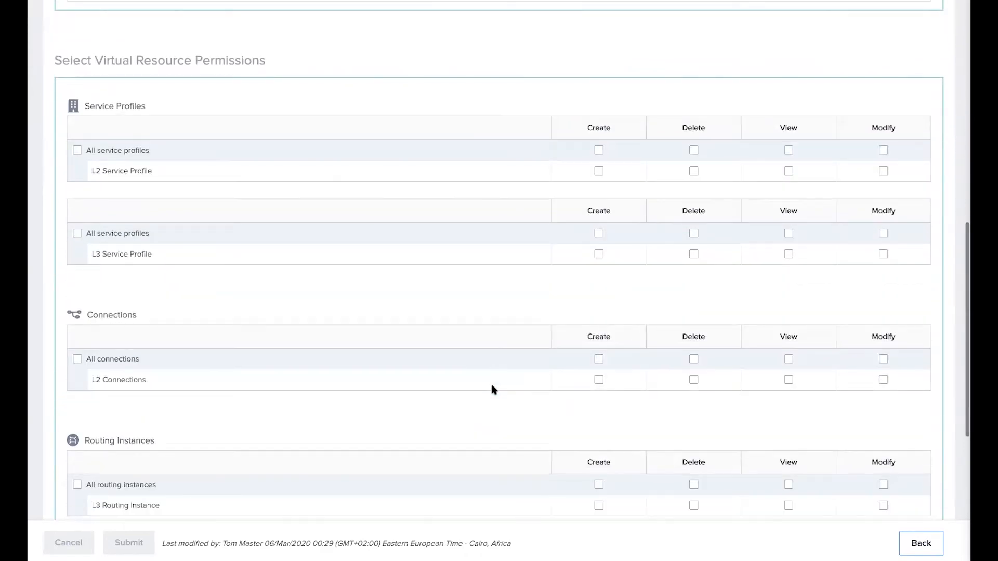
{"action": "mouse_move", "coordinate": [410, 399]}
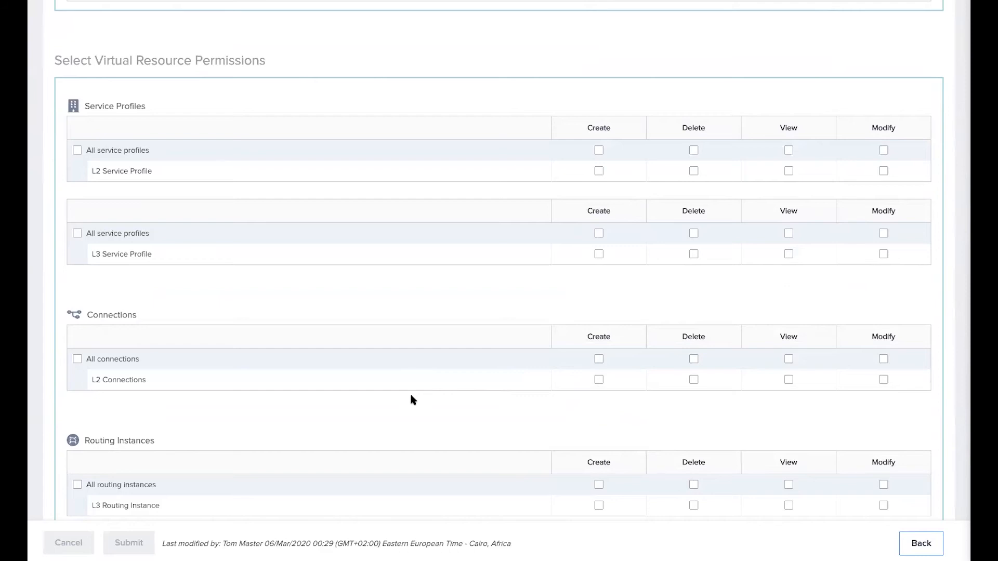
{"action": "mouse_move", "coordinate": [288, 389]}
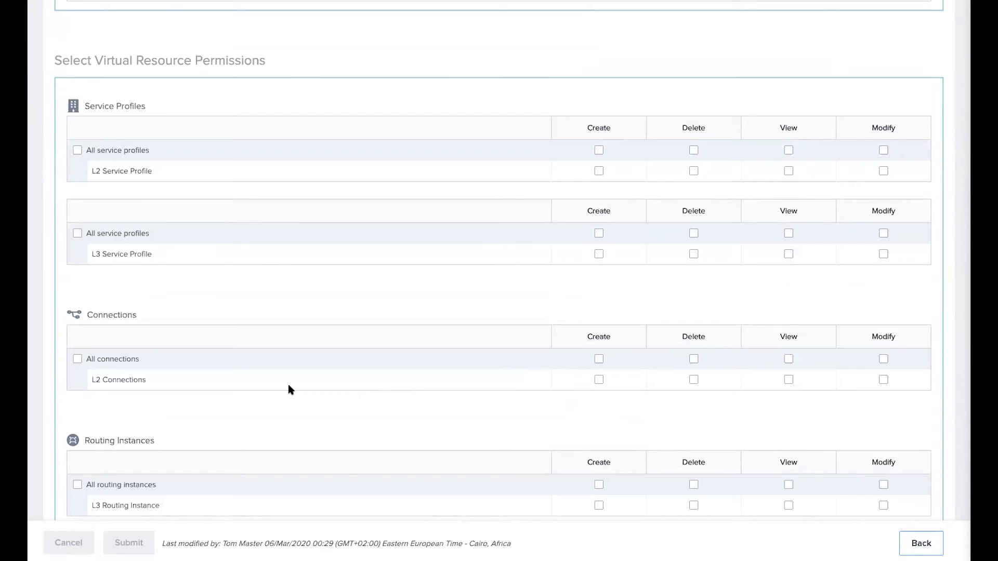
{"action": "mouse_move", "coordinate": [79, 368]}
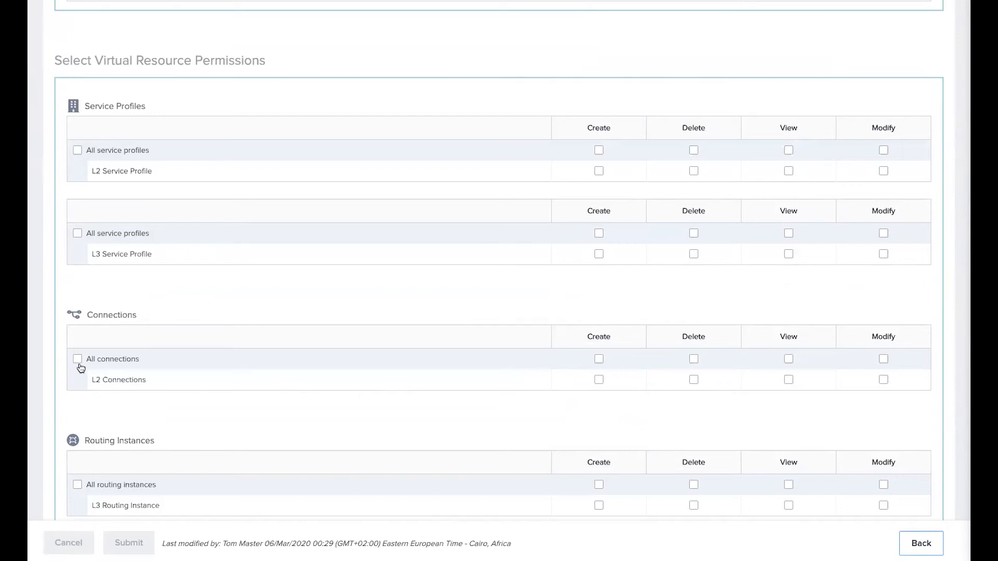
{"action": "left_click", "coordinate": [77, 360]}
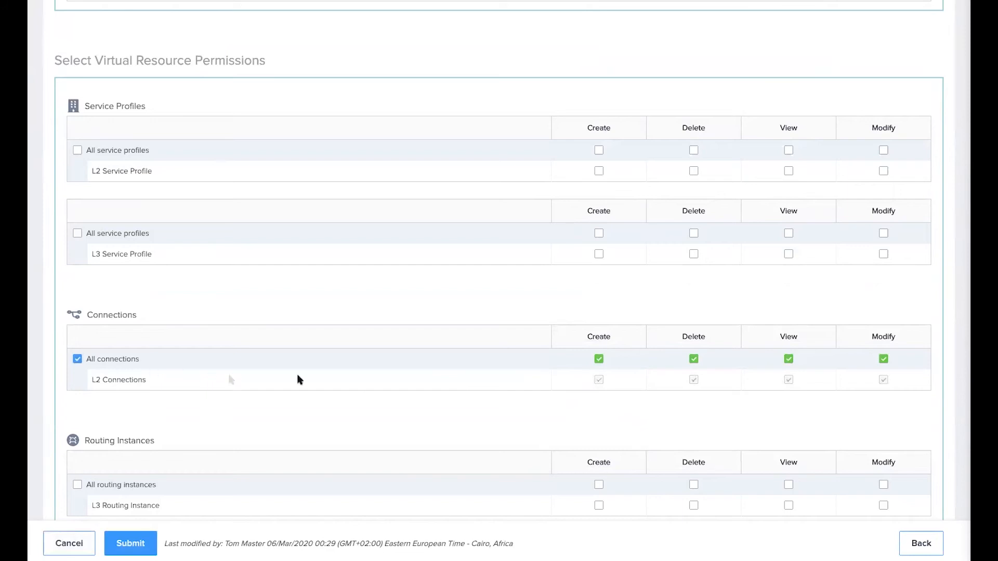
{"action": "left_click", "coordinate": [788, 149]}
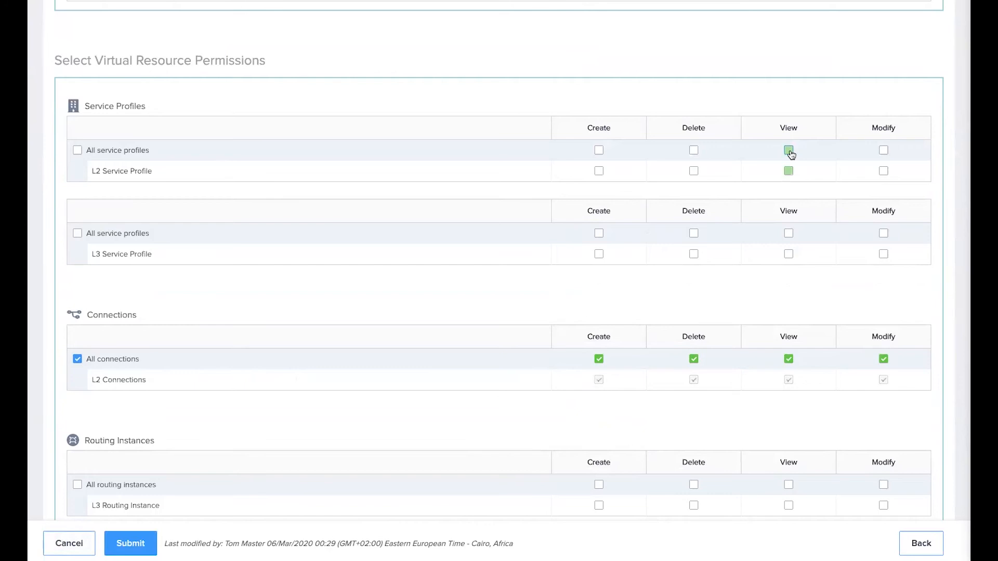
{"action": "left_click", "coordinate": [787, 150]}
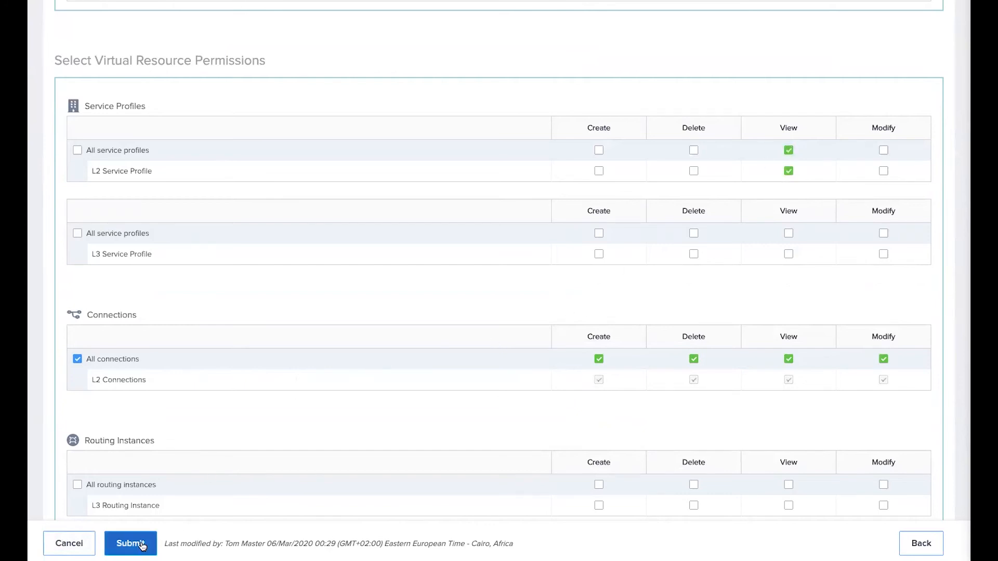
{"action": "left_click", "coordinate": [130, 542]}
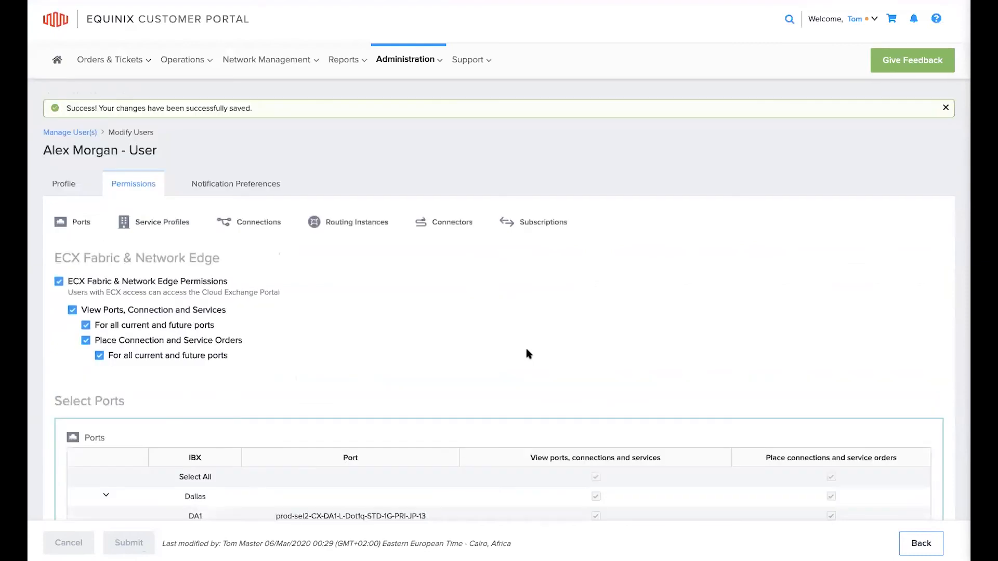
{"action": "mouse_move", "coordinate": [680, 243]}
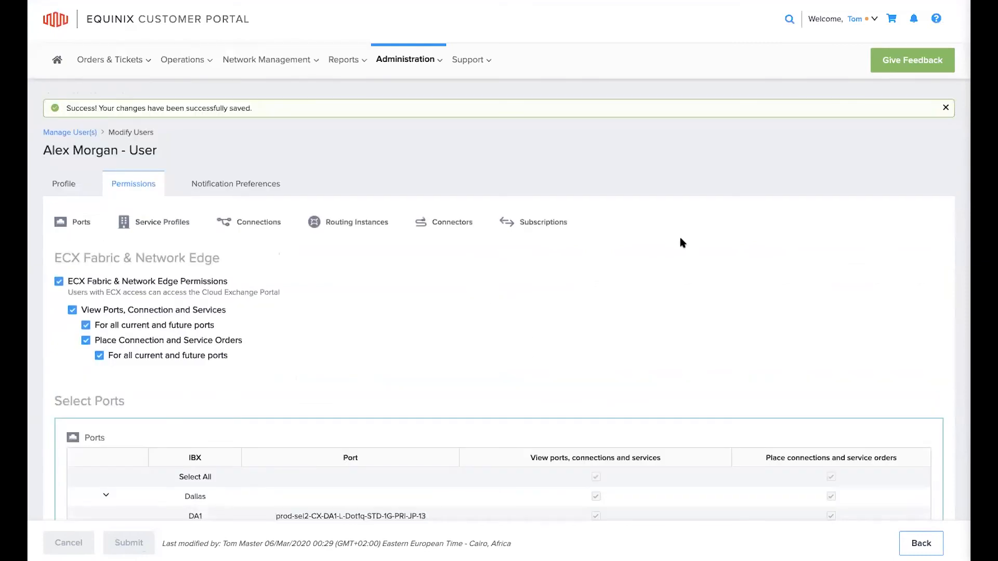
{"action": "mouse_move", "coordinate": [942, 138]}
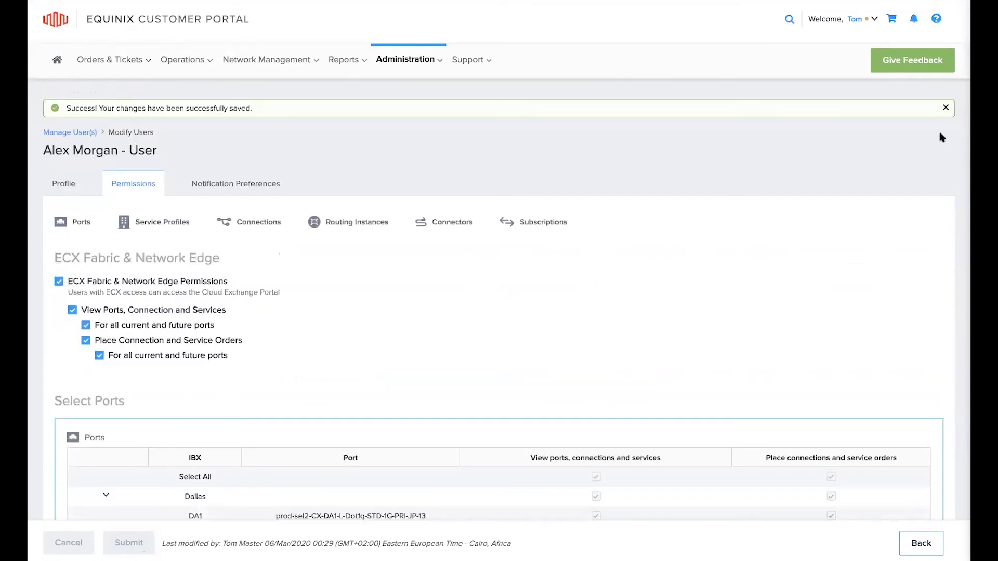